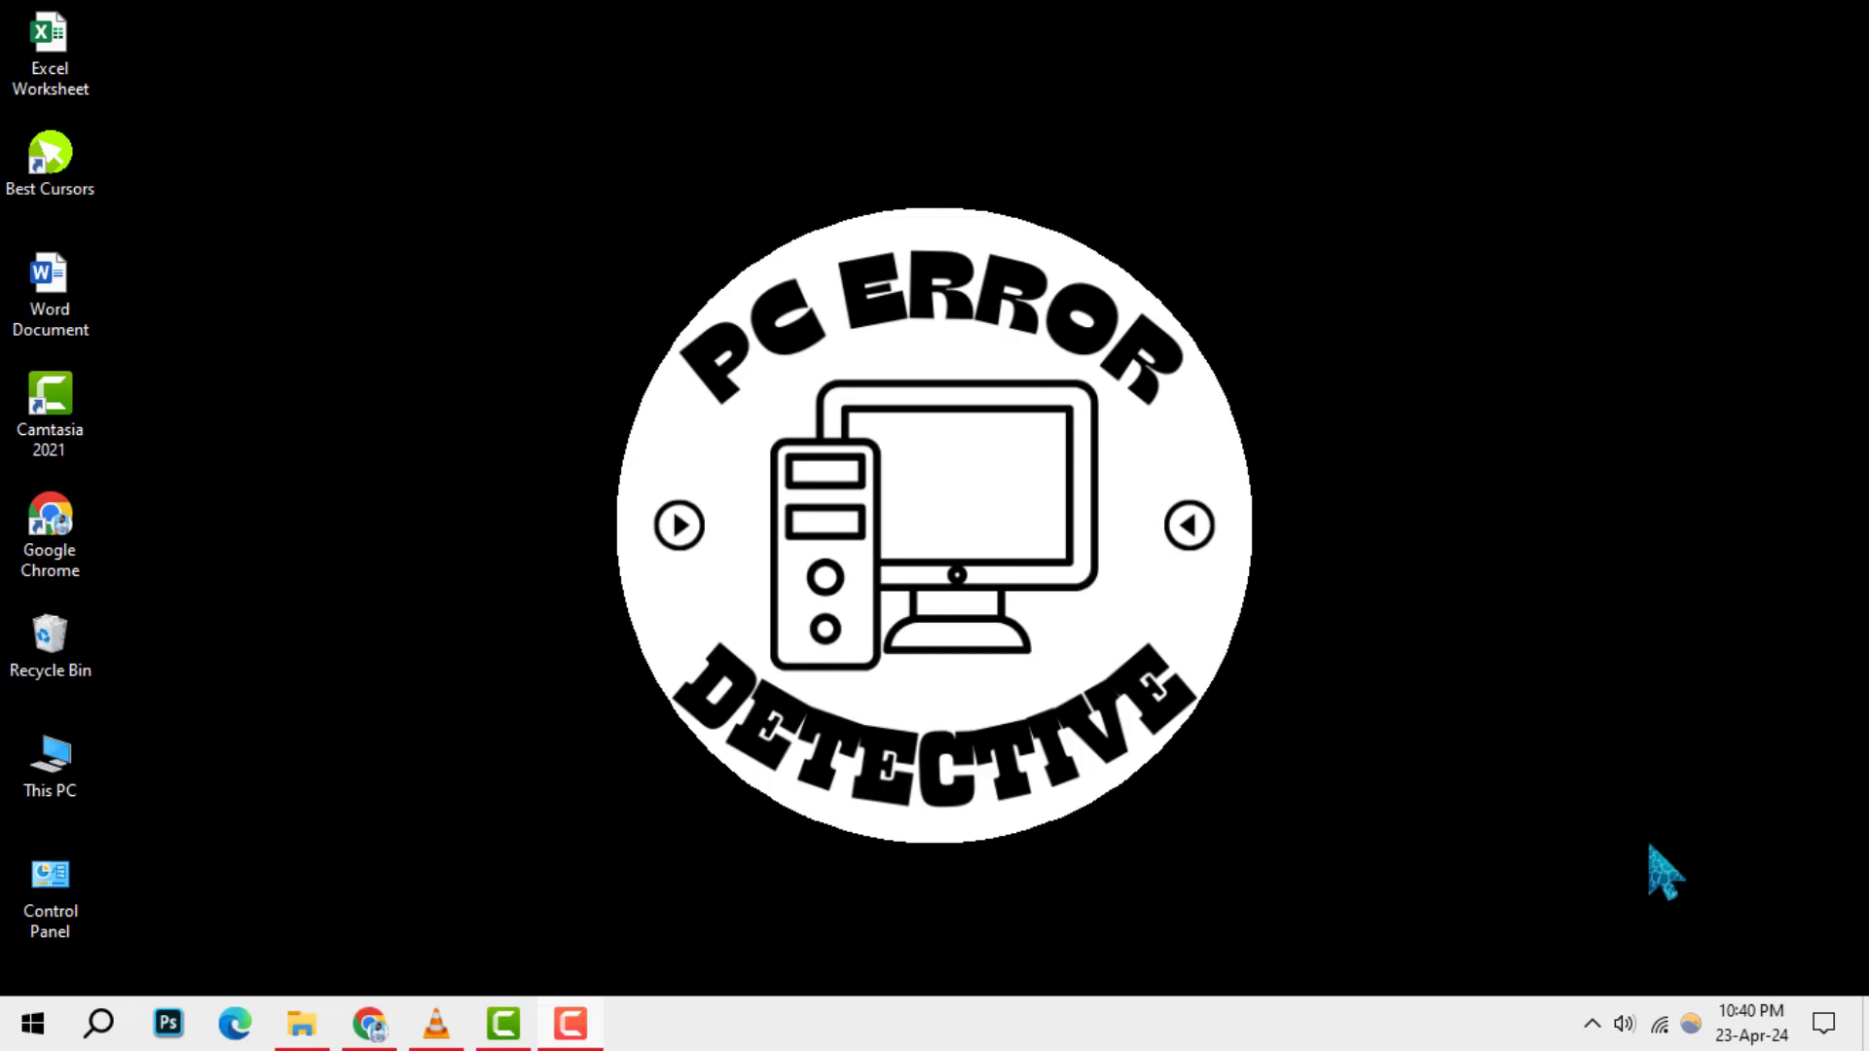
pyautogui.moveTo(1579, 888)
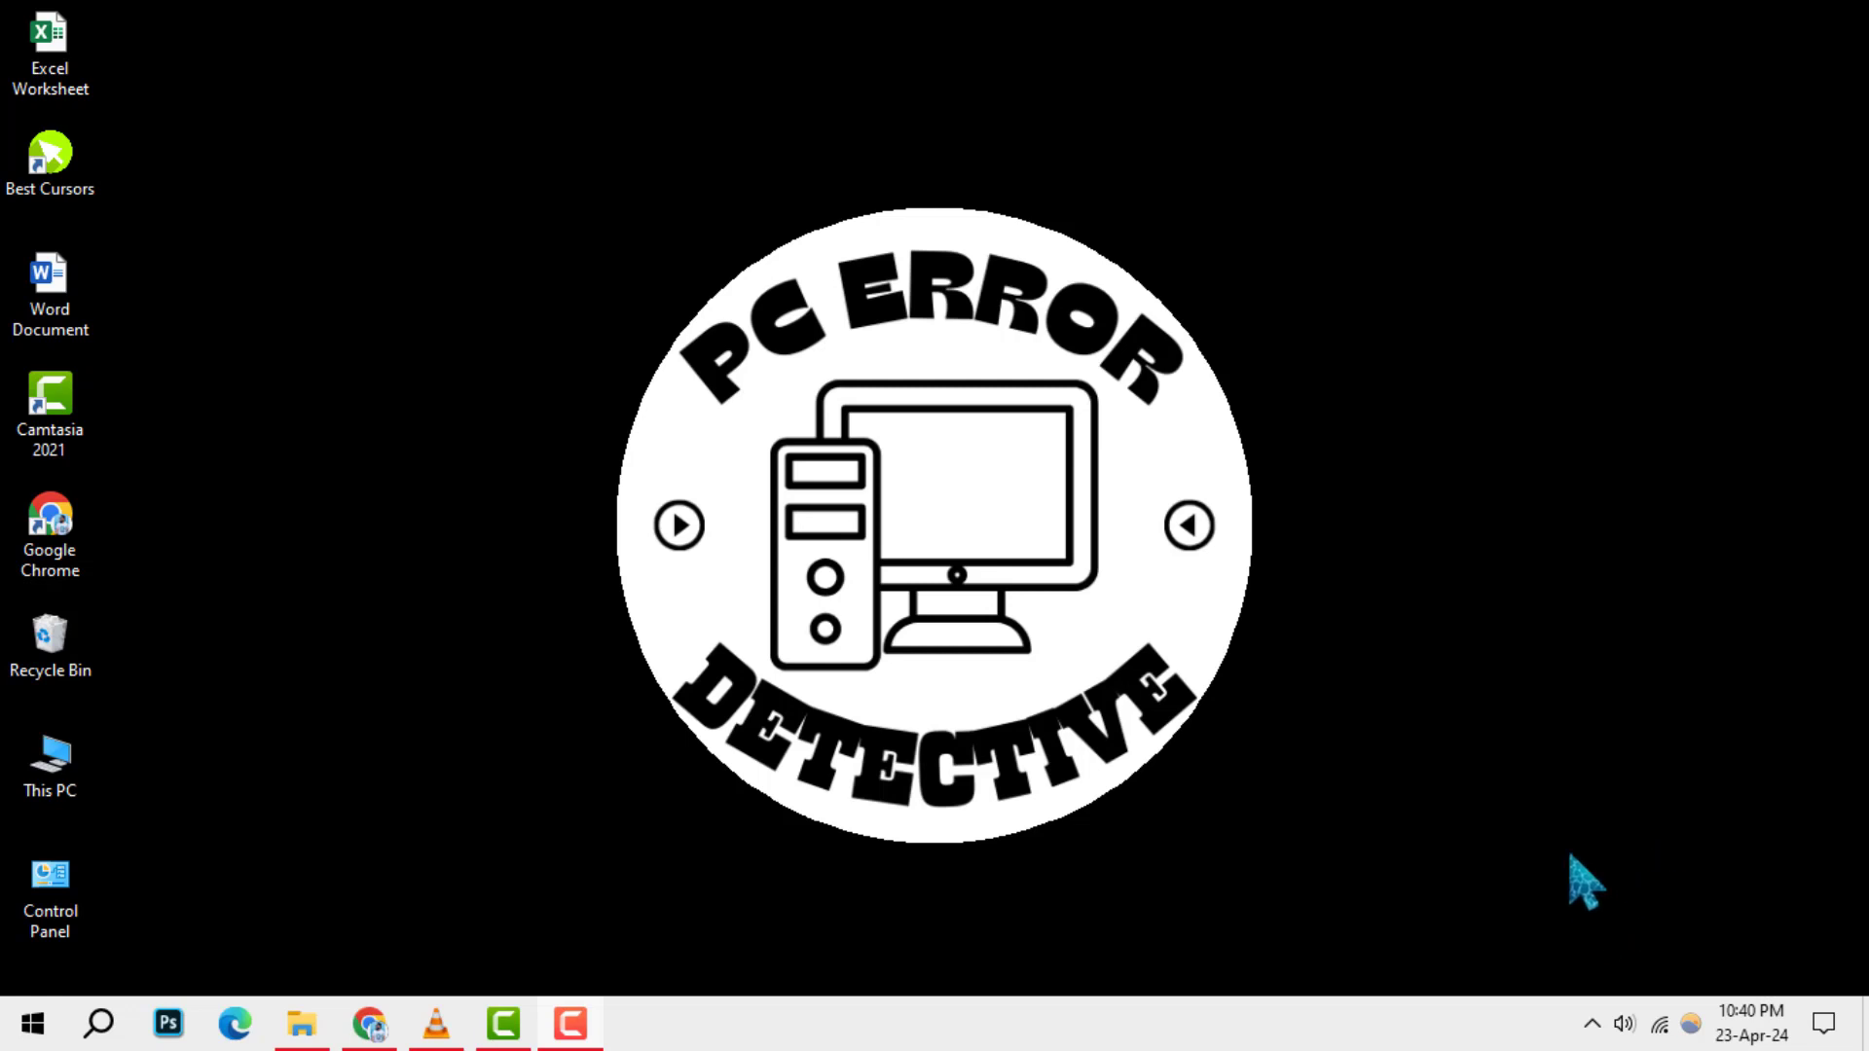
pyautogui.moveTo(1575, 734)
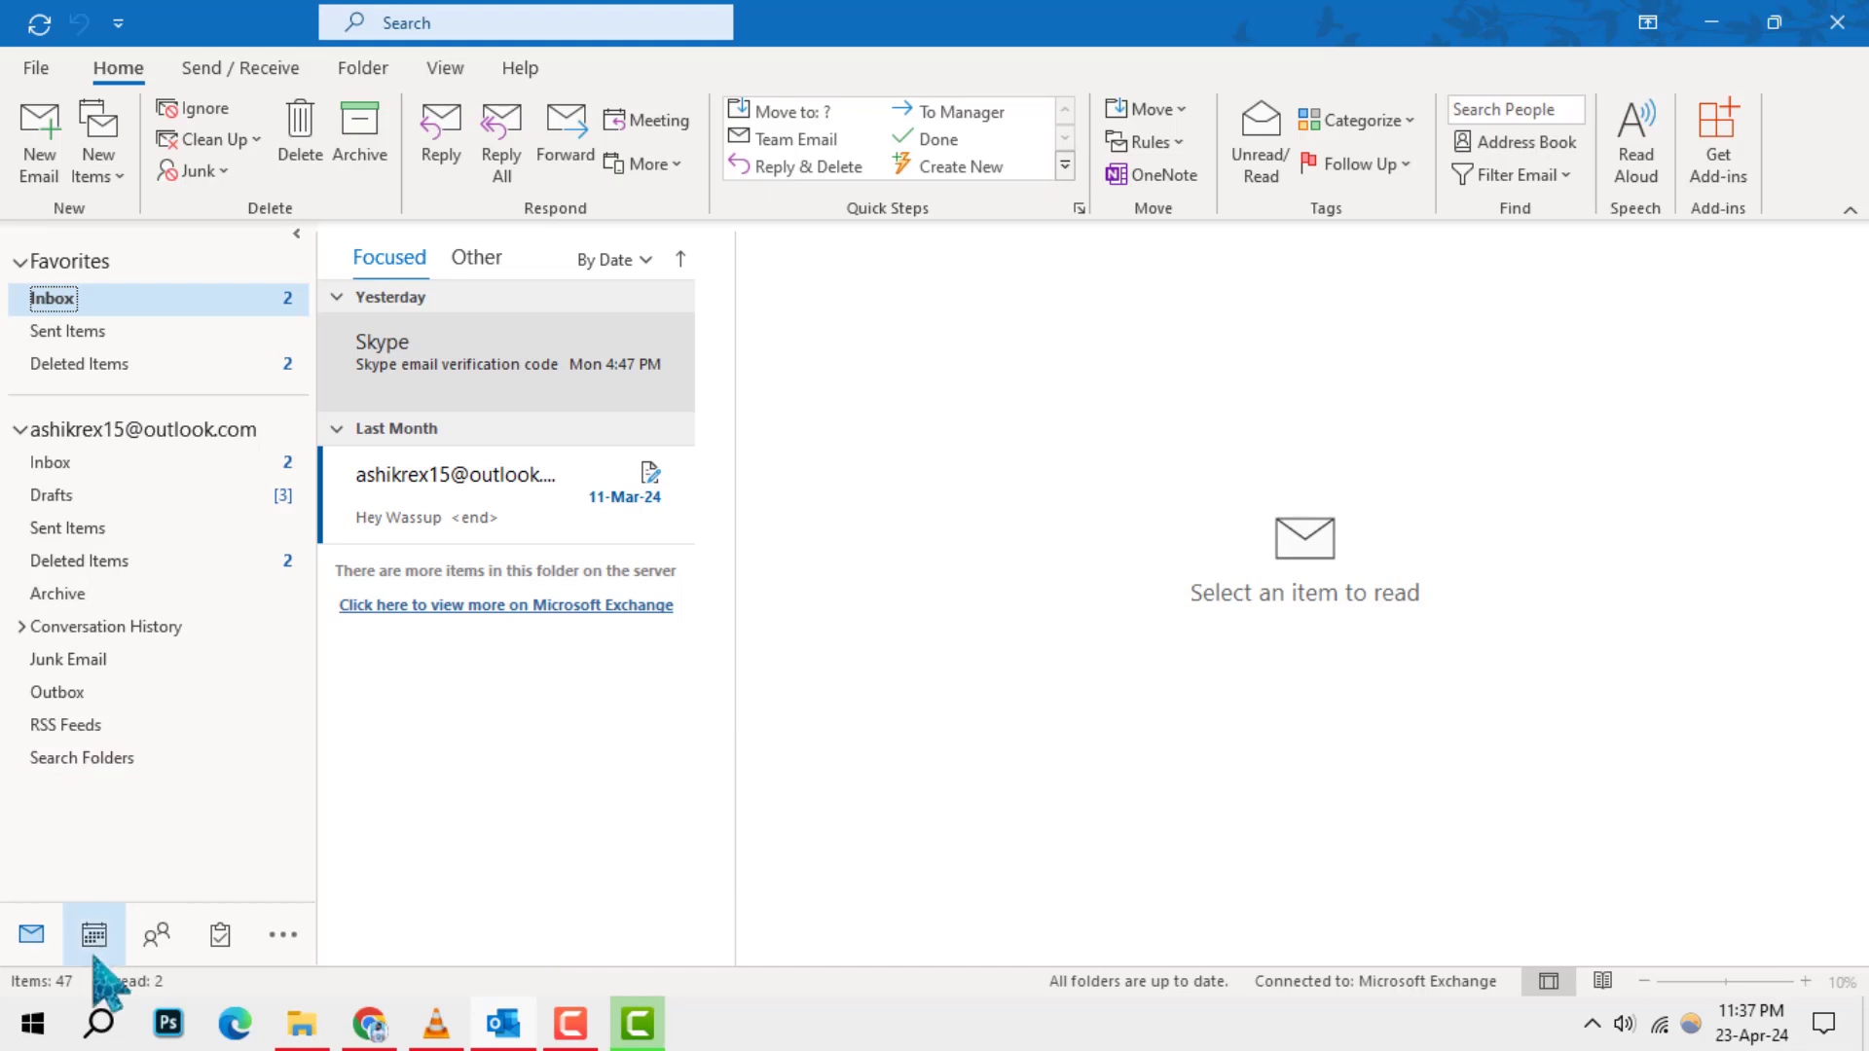
# Switch from Mail to the Calendar to show April 2024 in month view.
pyautogui.click(94, 933)
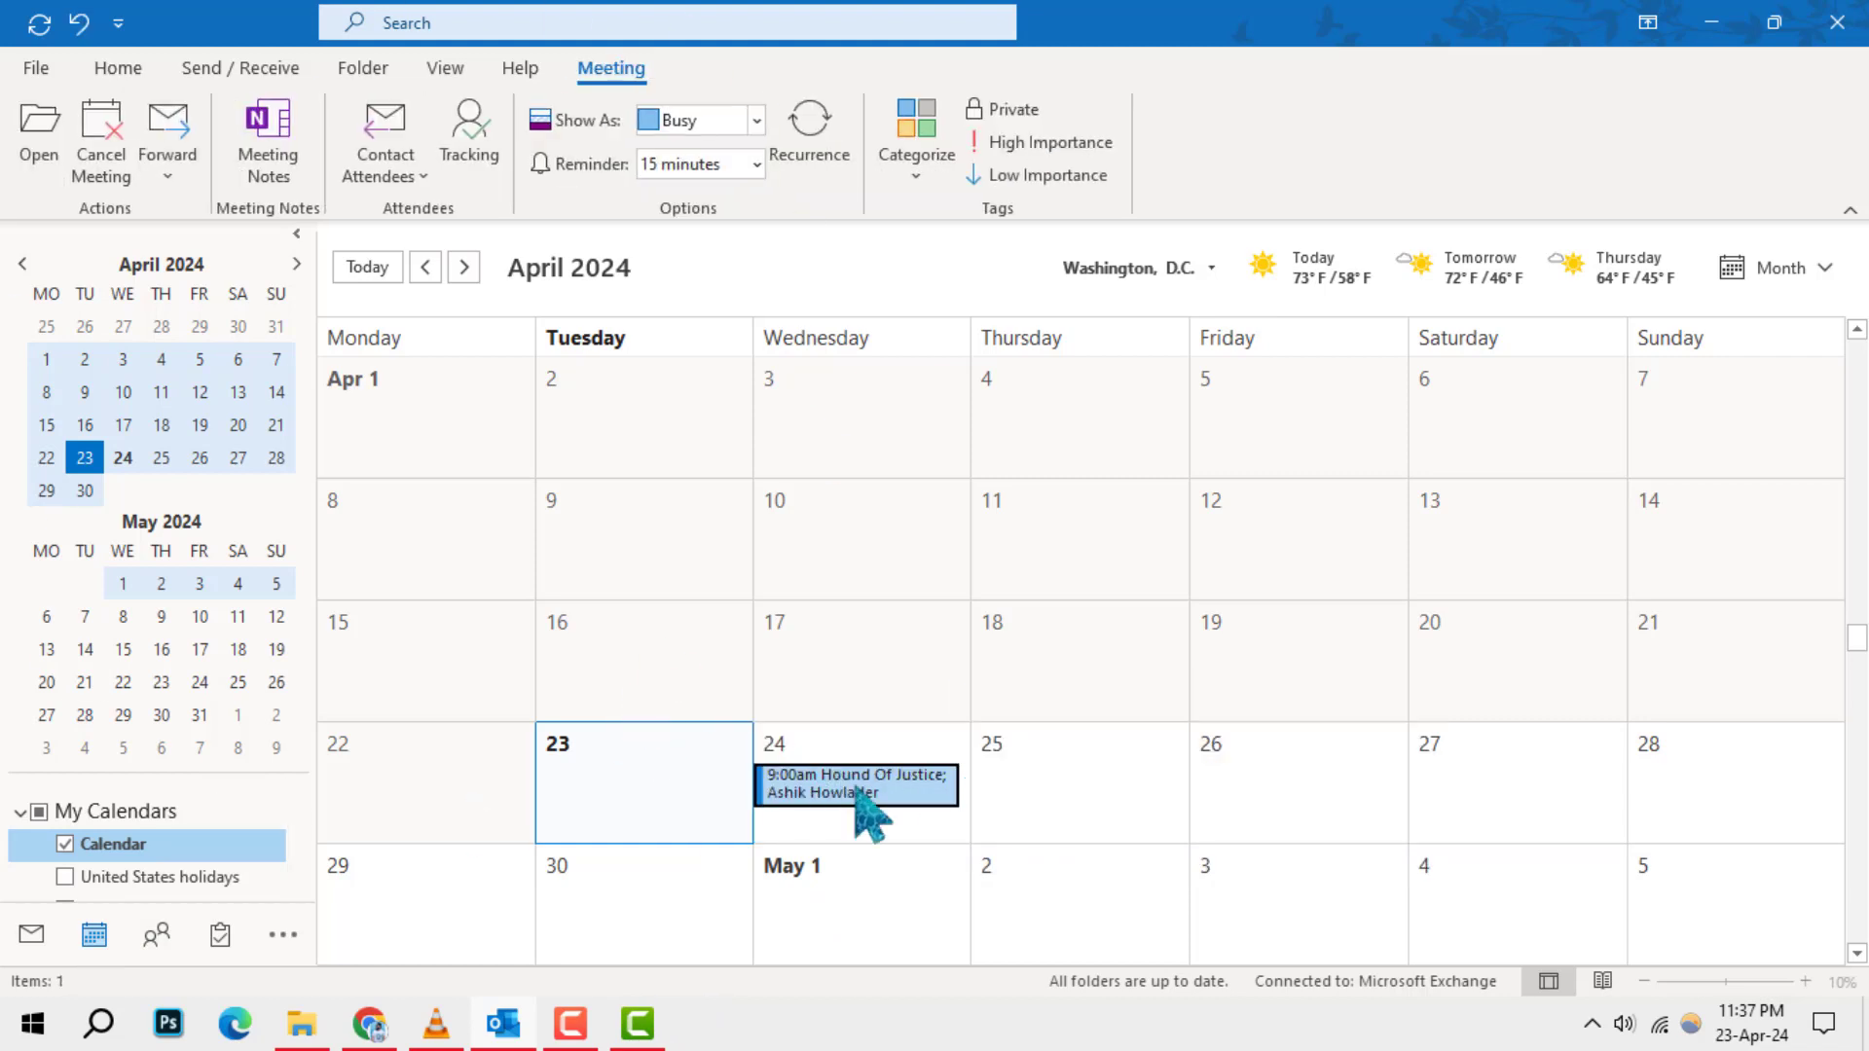
# Cancel the 9:00am meeting on April 24 from its context menu.
pyautogui.rightClick(858, 785)
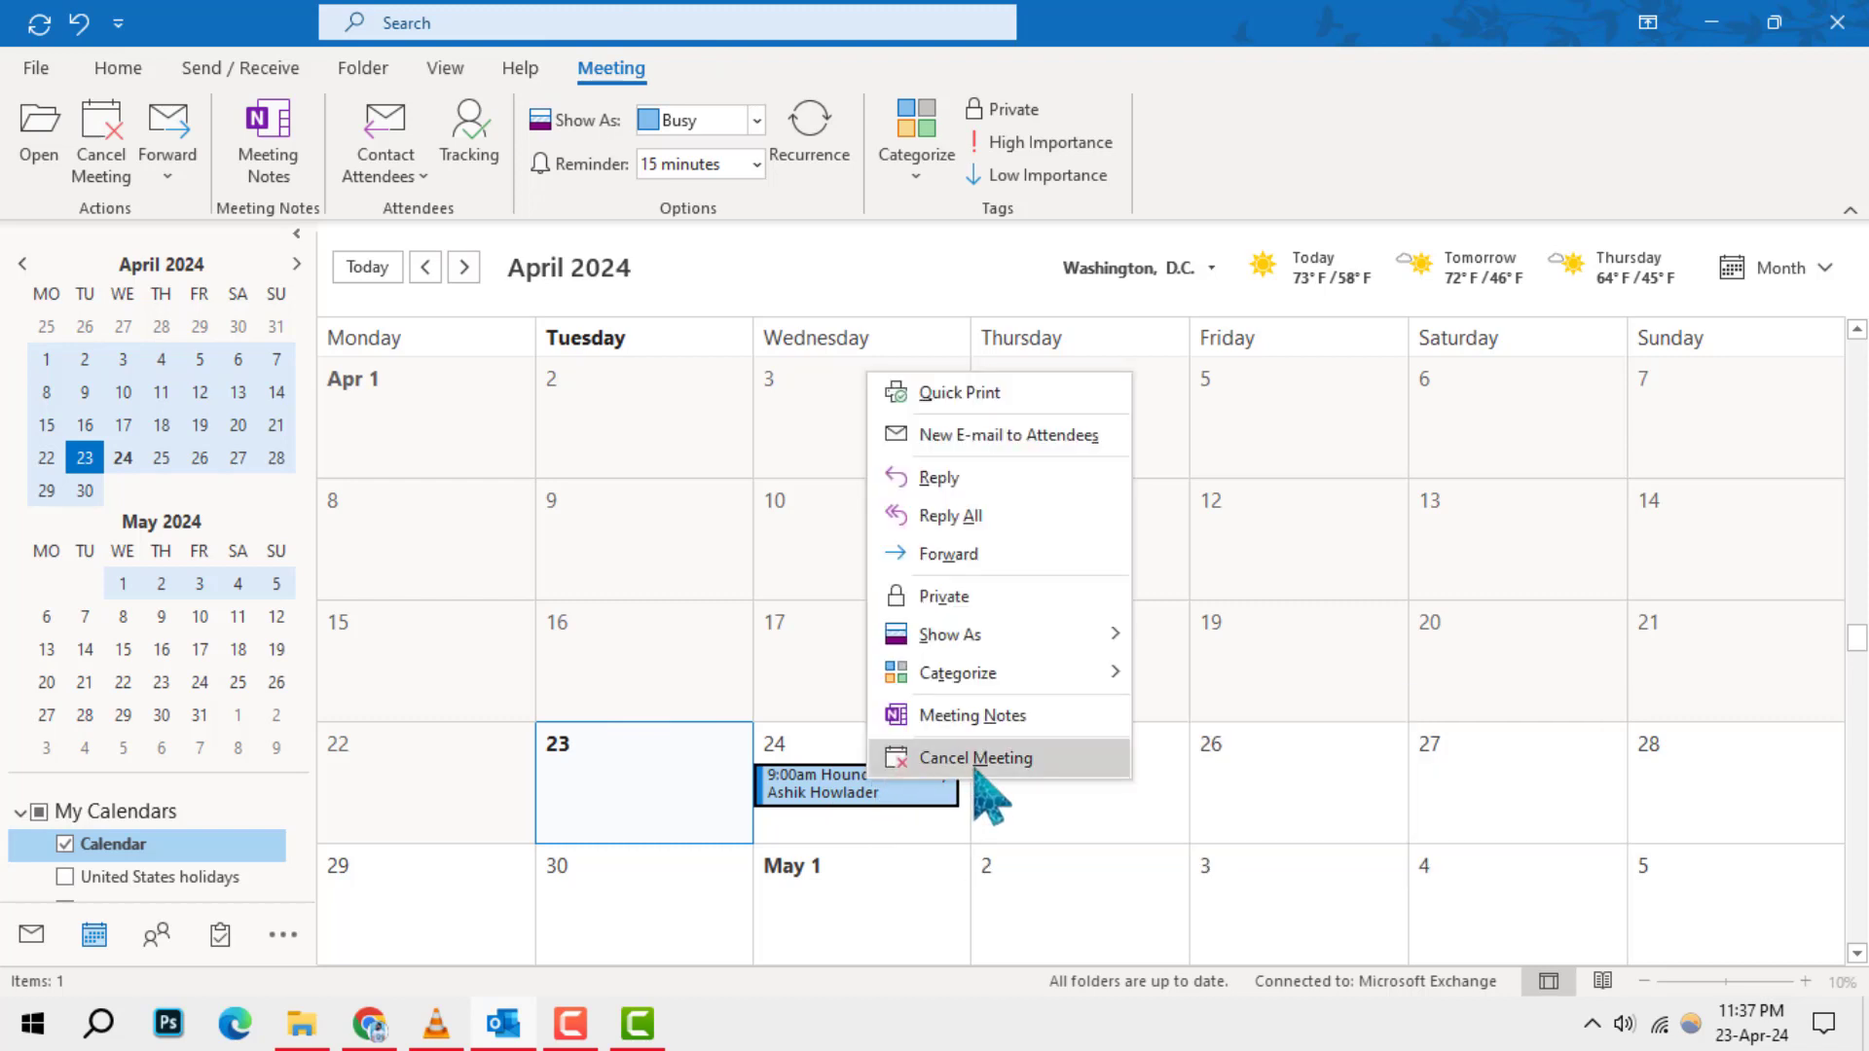
pyautogui.click(973, 757)
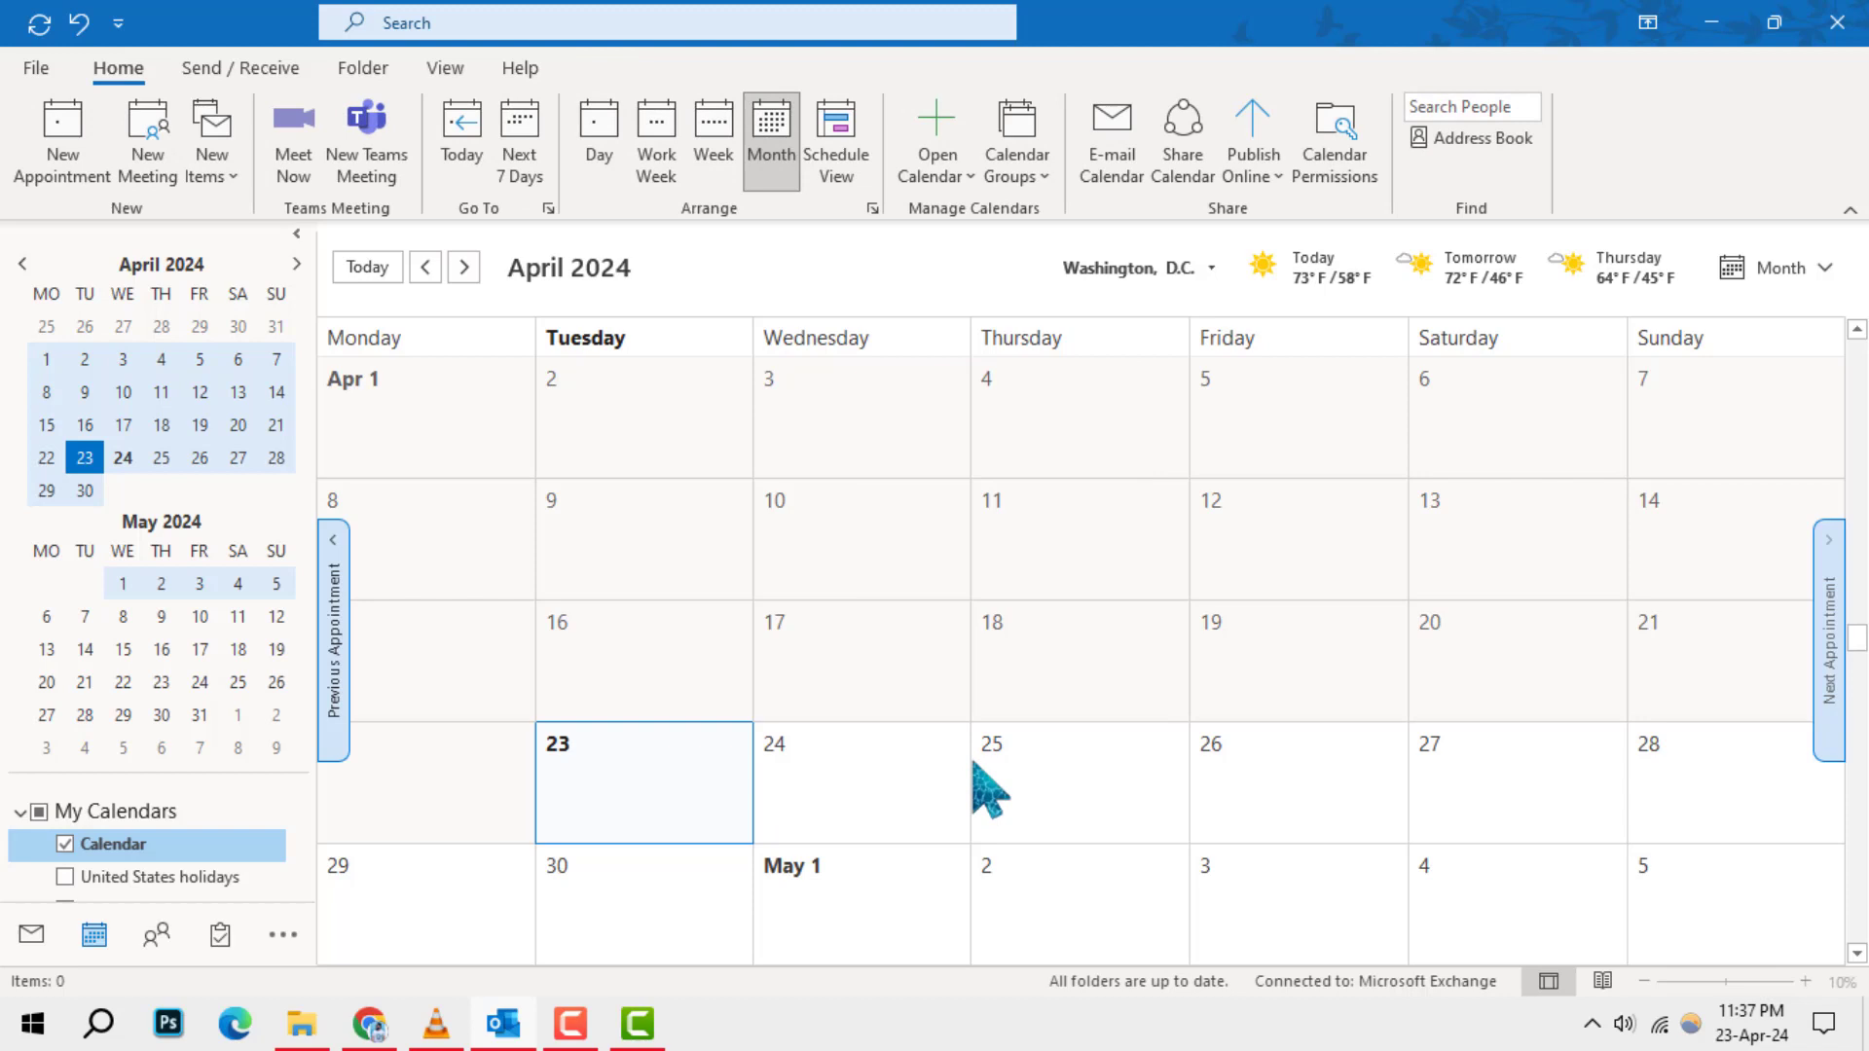